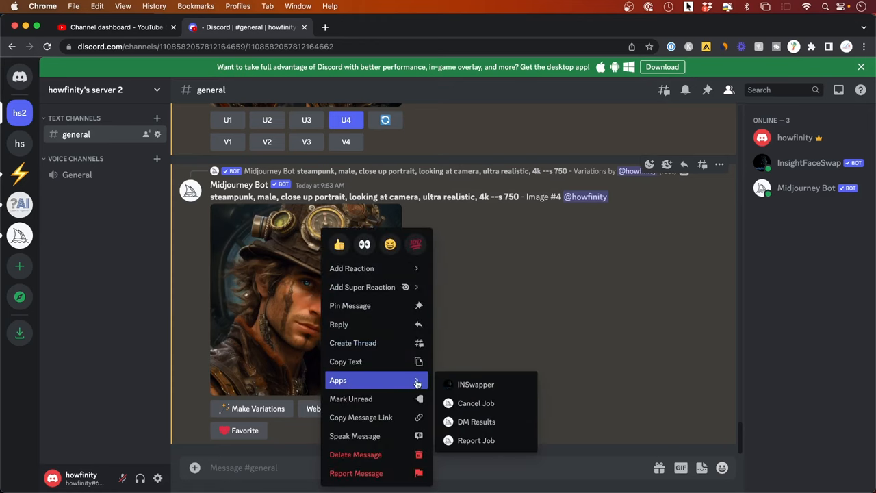
Go to the Midjourney server so its #rules channel with the guidelines shows.
click(475, 384)
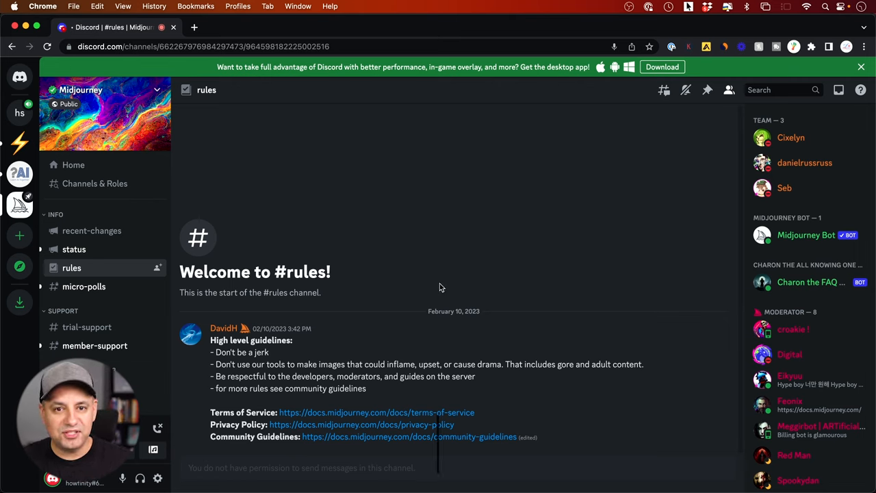
mouse_move(19, 236)
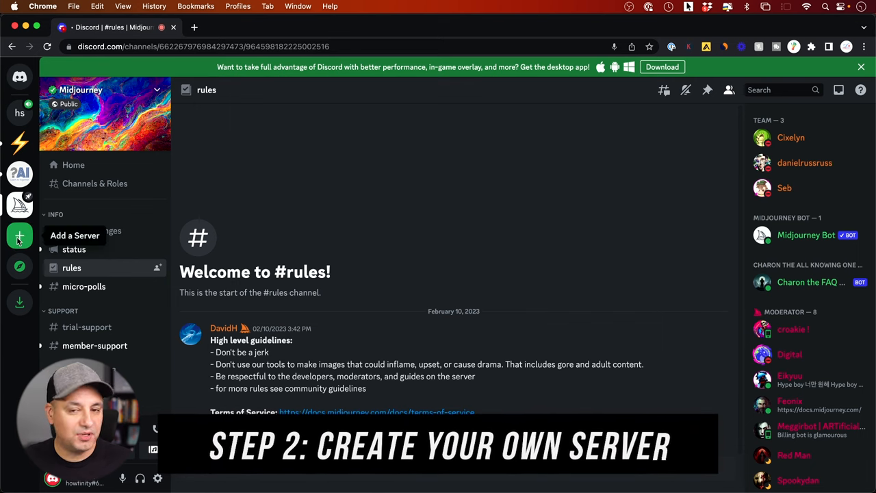
Create a new server for me and my friends, keeping the name 'howfinity's server 2'.
click(19, 236)
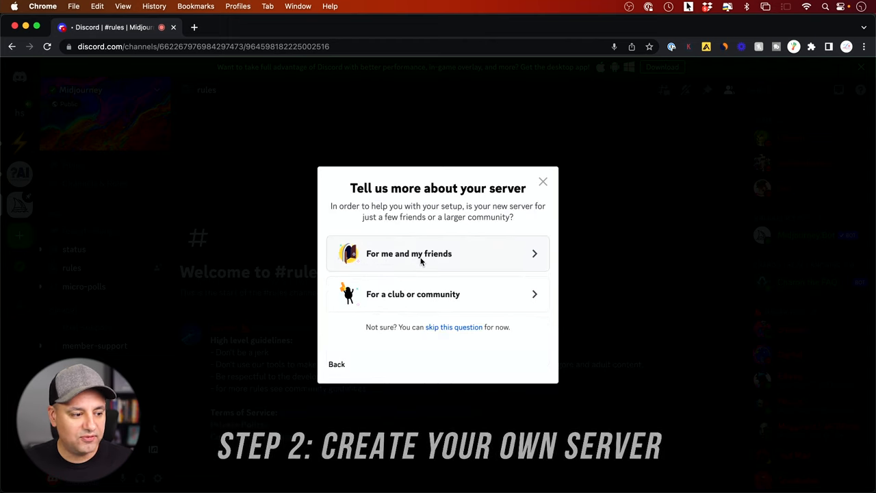
click(422, 253)
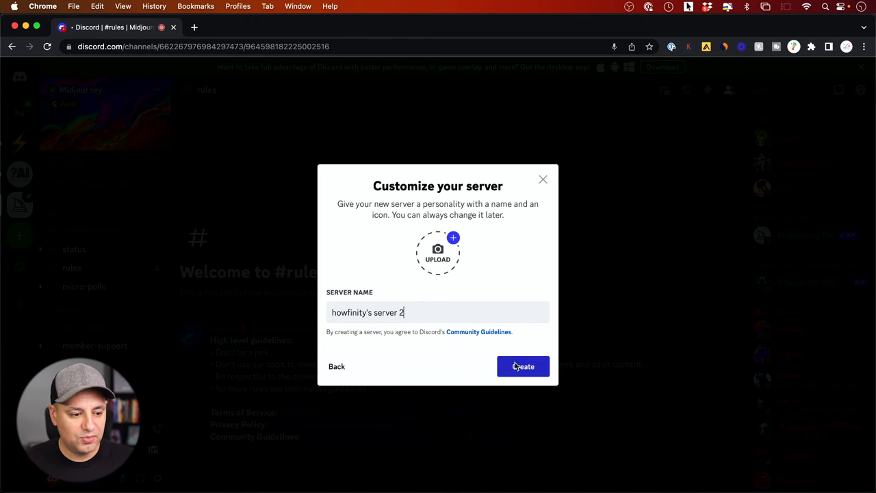
click(523, 366)
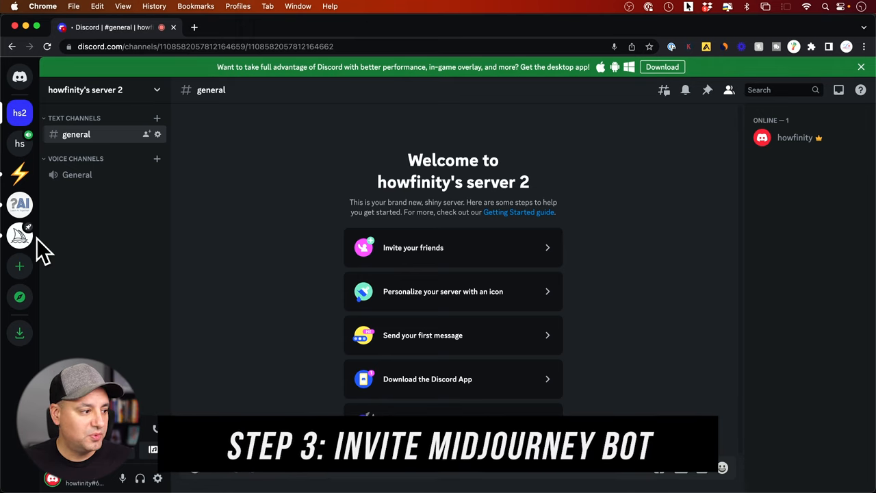
mouse_move(19, 235)
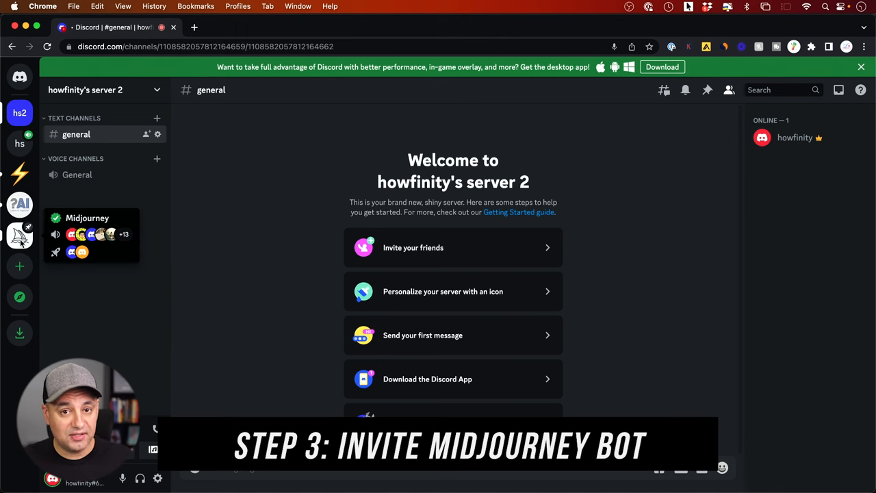
Add Midjourney Bot from its member profile to howfinity's server 2 and authorize it.
click(19, 236)
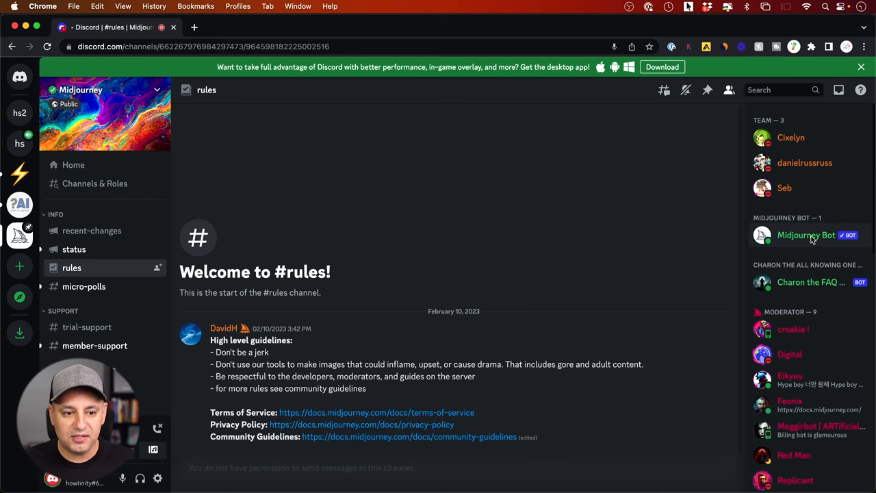
mouse_move(16, 78)
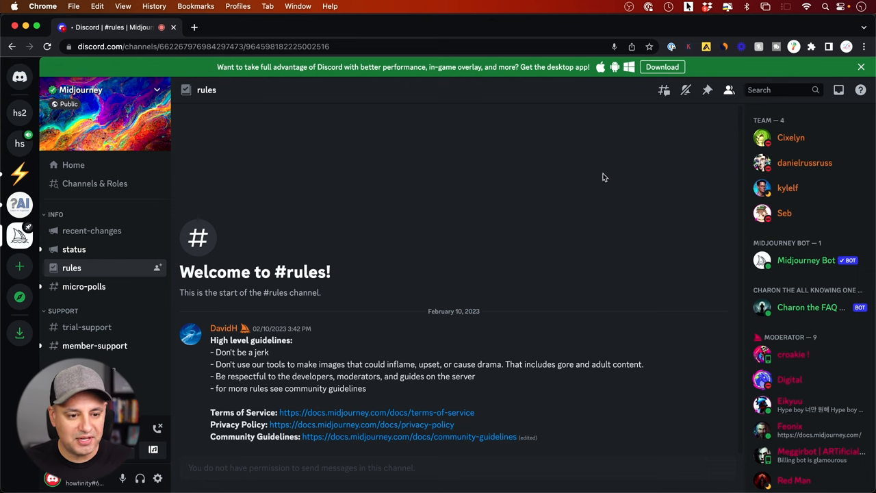
click(806, 259)
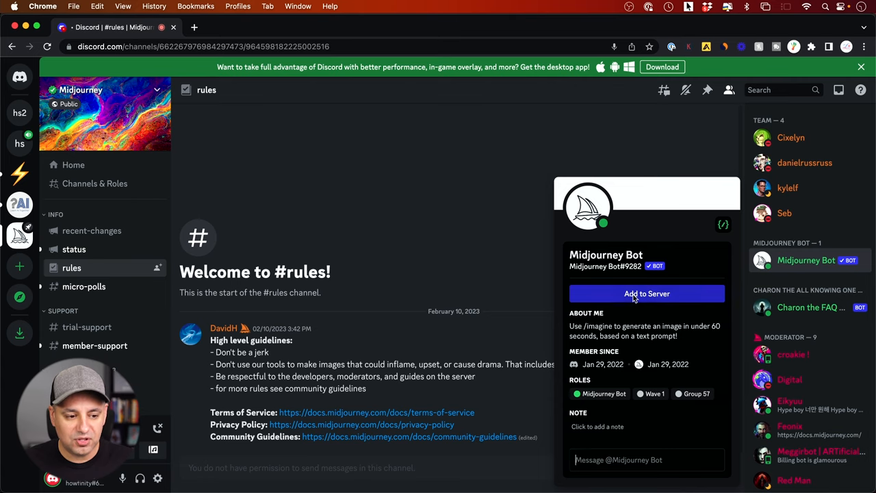
click(647, 294)
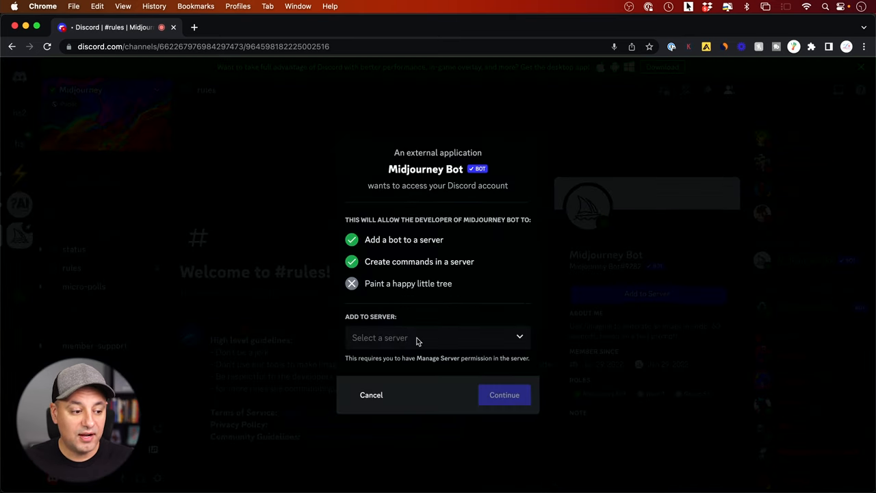
click(437, 338)
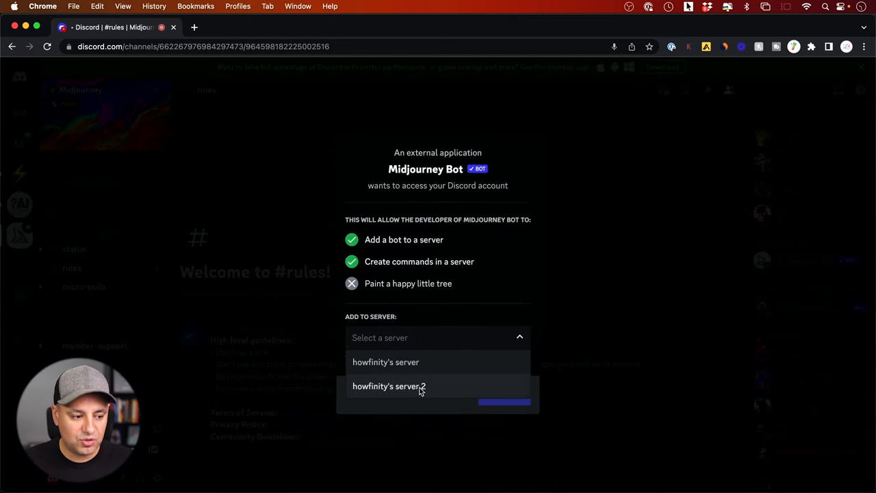
click(388, 386)
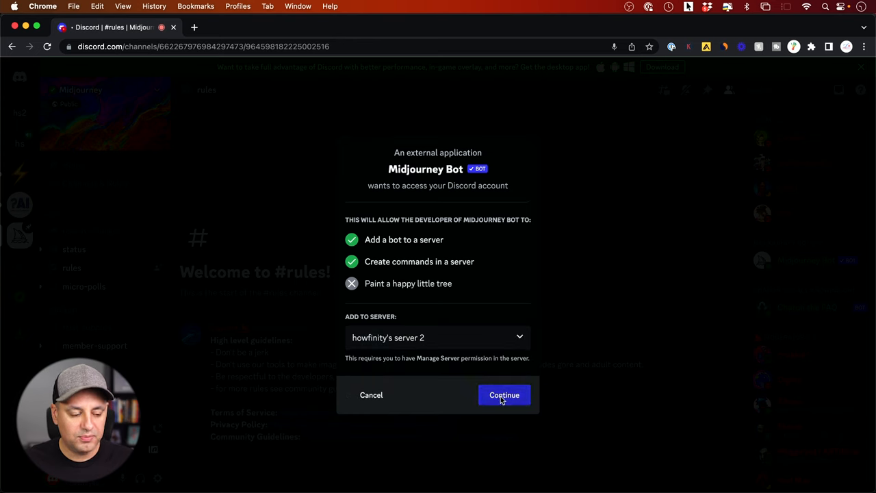
click(504, 394)
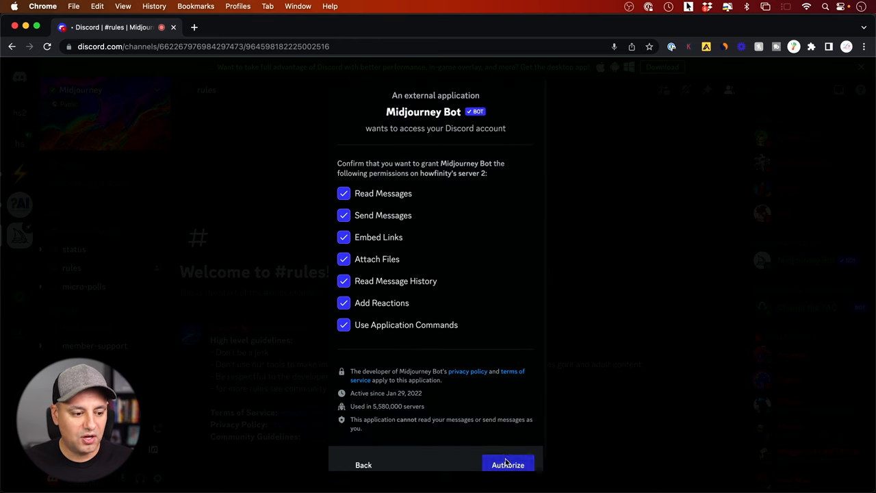
click(508, 464)
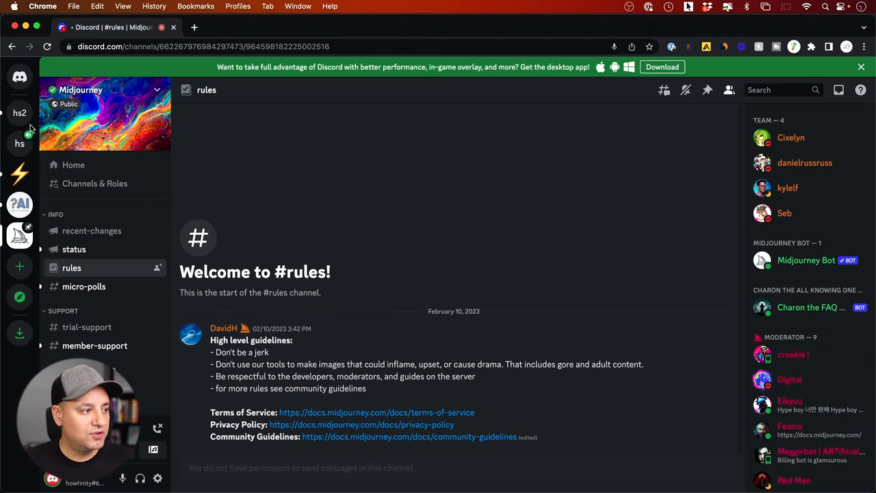
From the first server, invite InsightFaceSwap to howfinity's server 2 and authorize it.
click(20, 113)
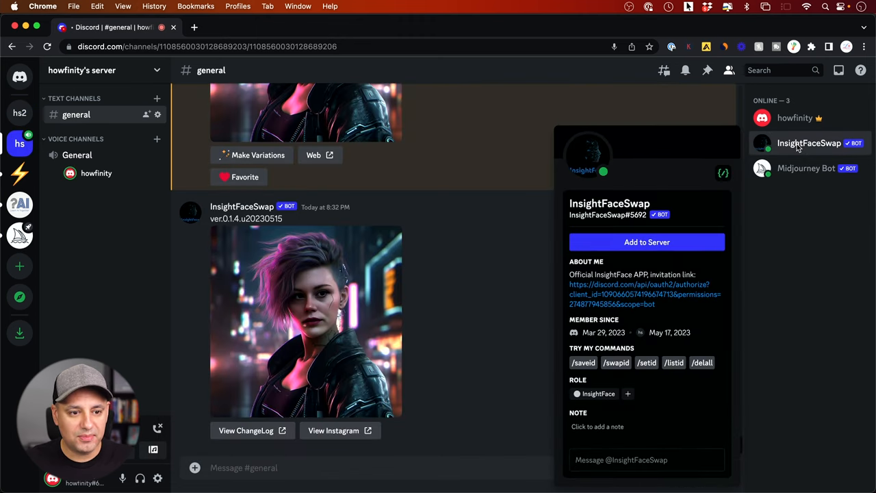
mouse_move(621, 286)
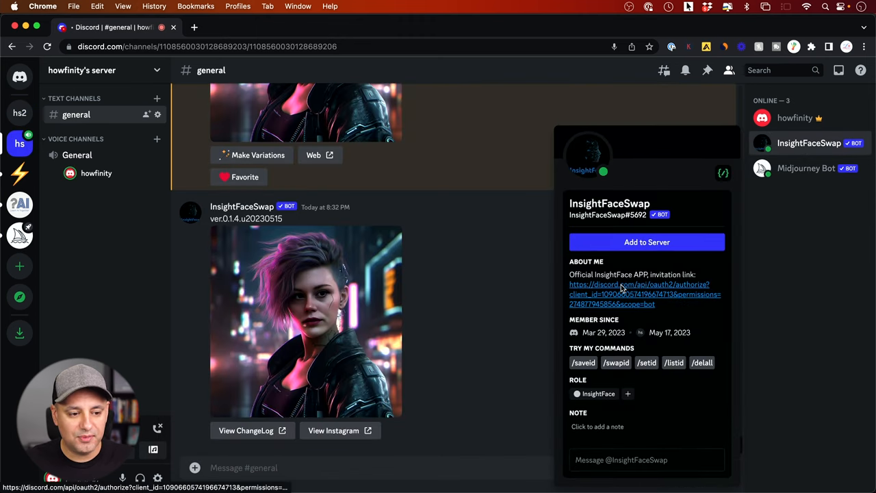
mouse_move(614, 286)
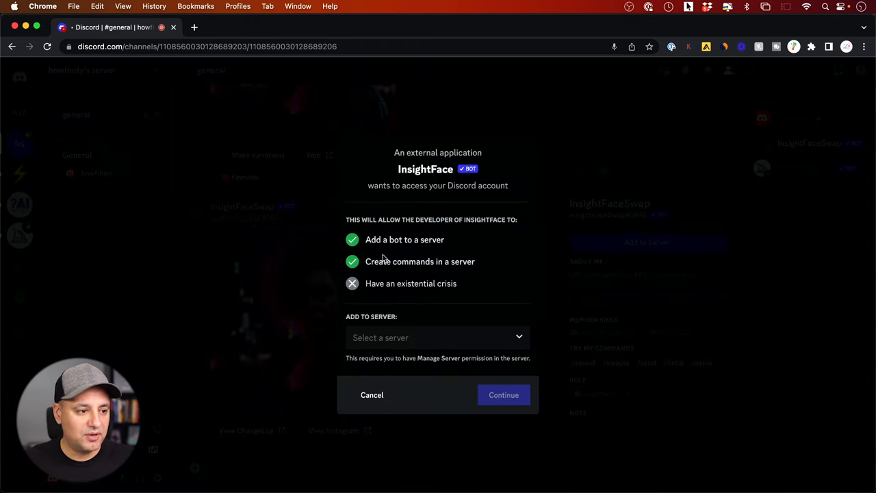
click(437, 337)
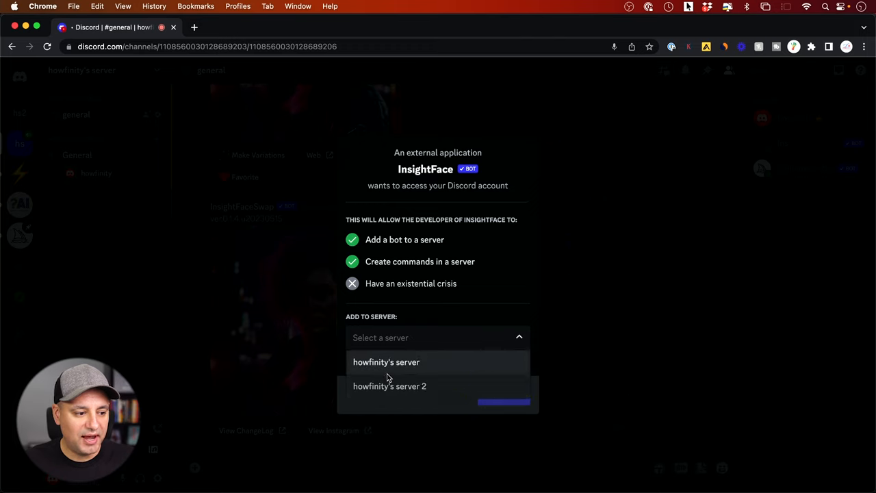
click(389, 386)
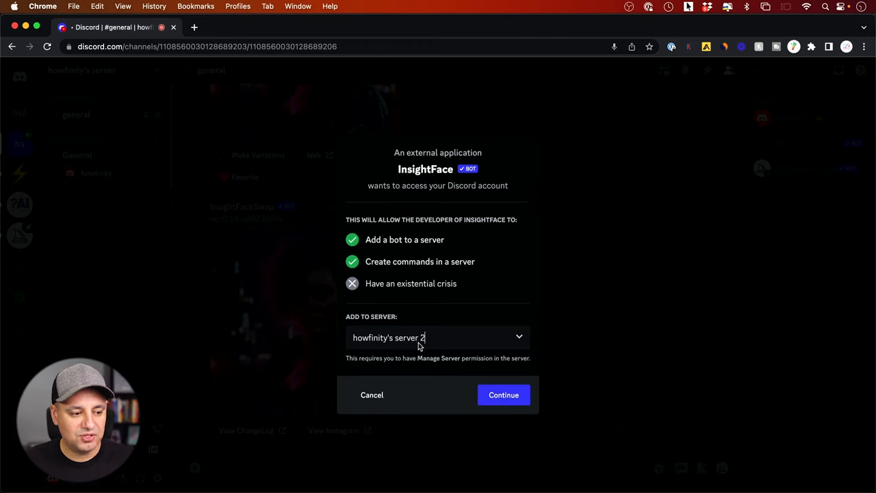
click(503, 394)
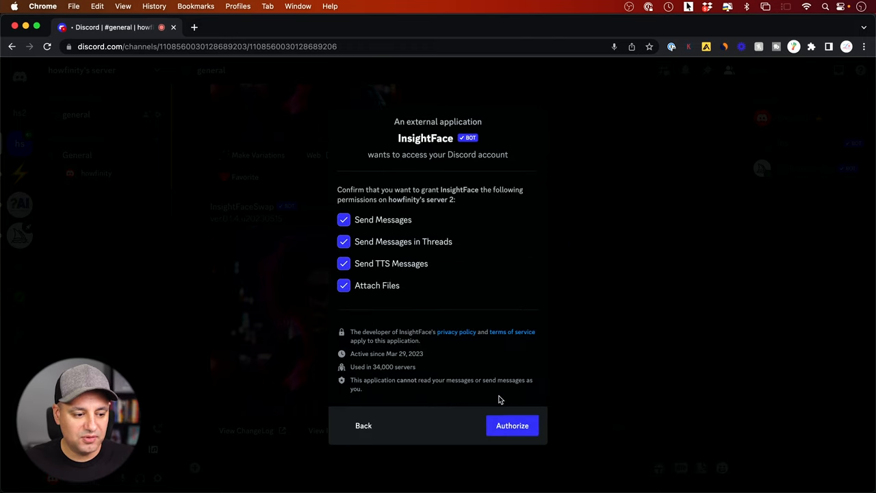
mouse_move(512, 425)
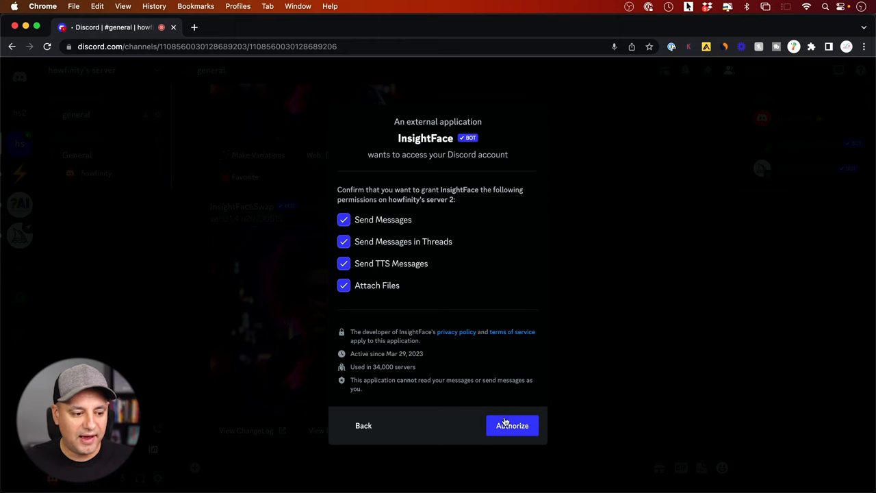
click(512, 425)
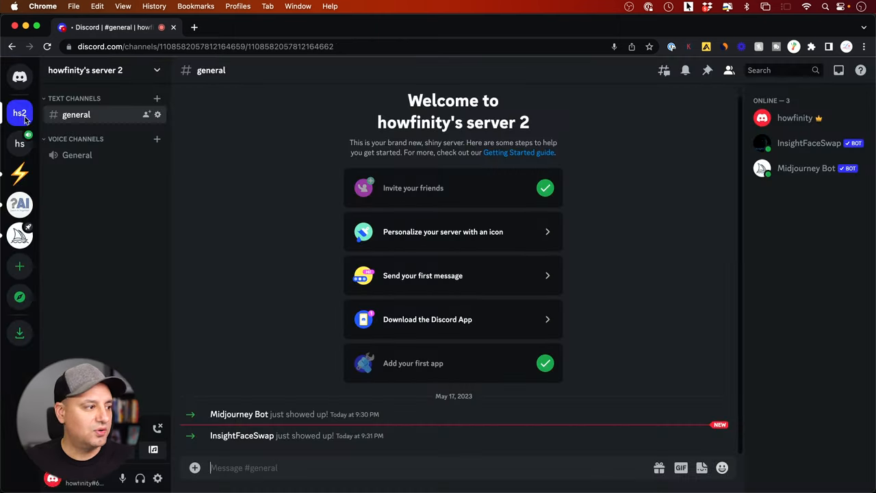
mouse_move(745, 148)
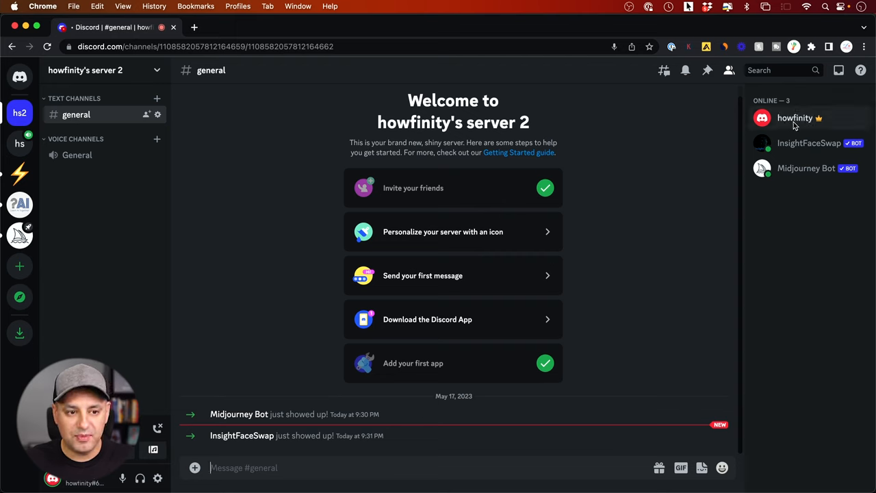
mouse_move(825, 150)
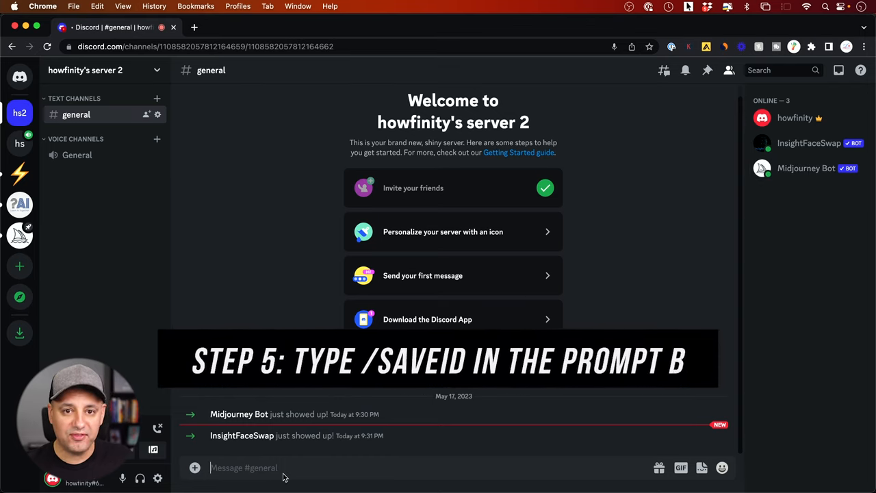
Start InsightFaceSwap's /saveid command with its idname and image fields in the message box.
text(/)
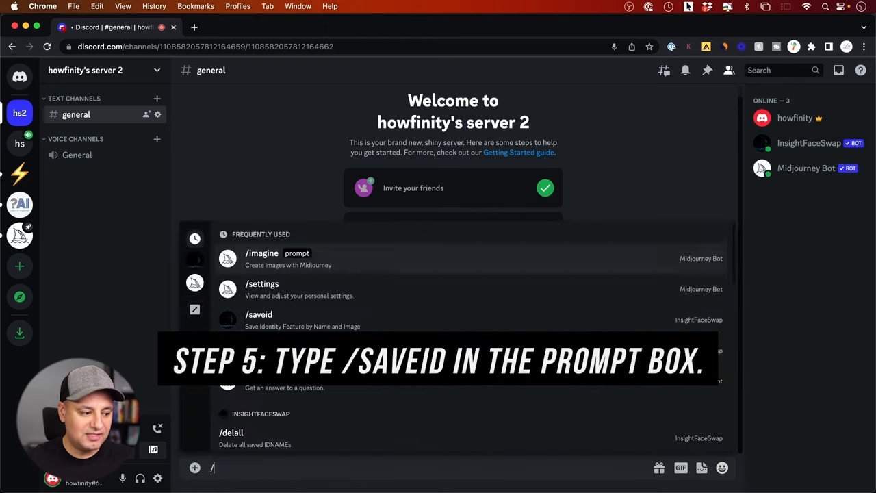
text(saveid)
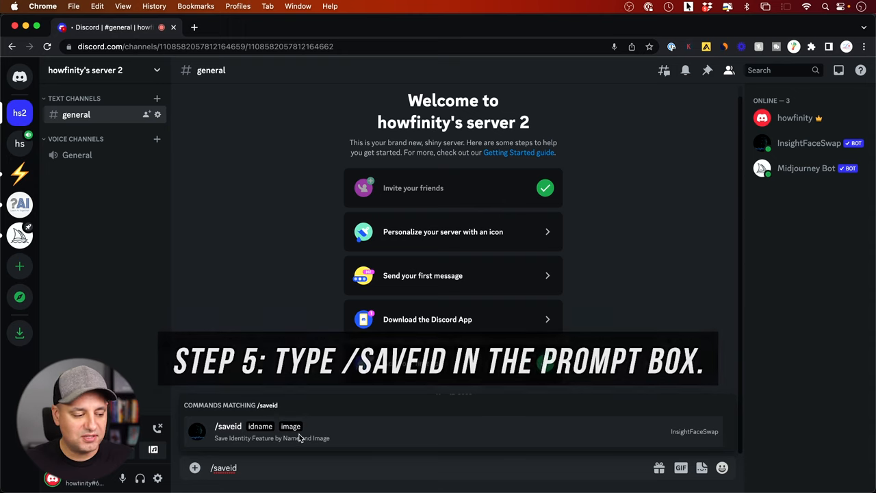
click(228, 425)
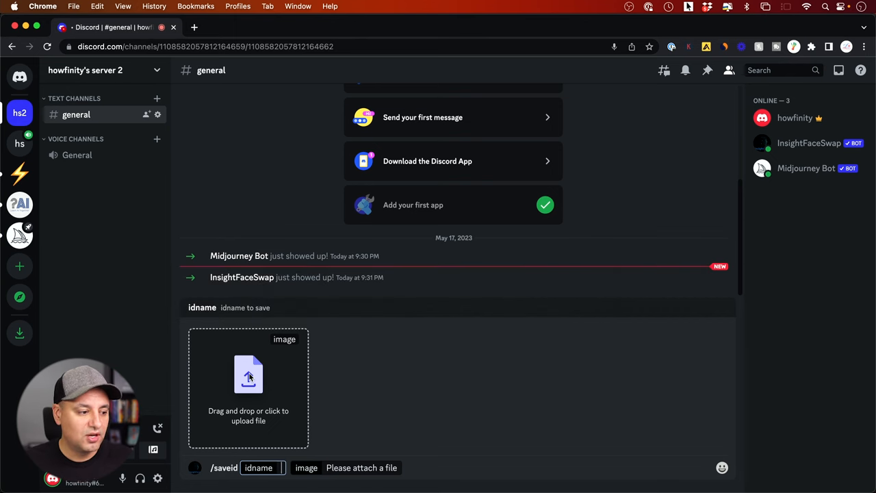
Send /saveid with idname faceswap and the Desktop screenshot PNG attached as the face photo.
click(247, 375)
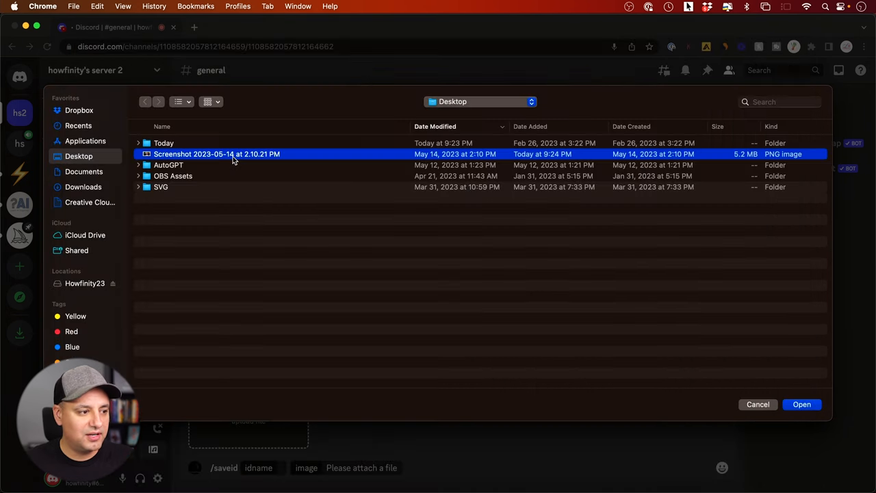
click(801, 405)
text(faceswap)
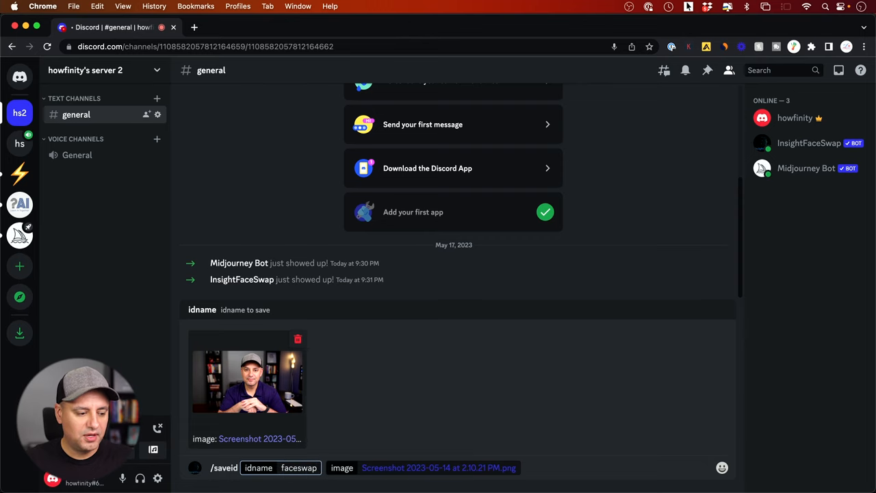
key(Enter)
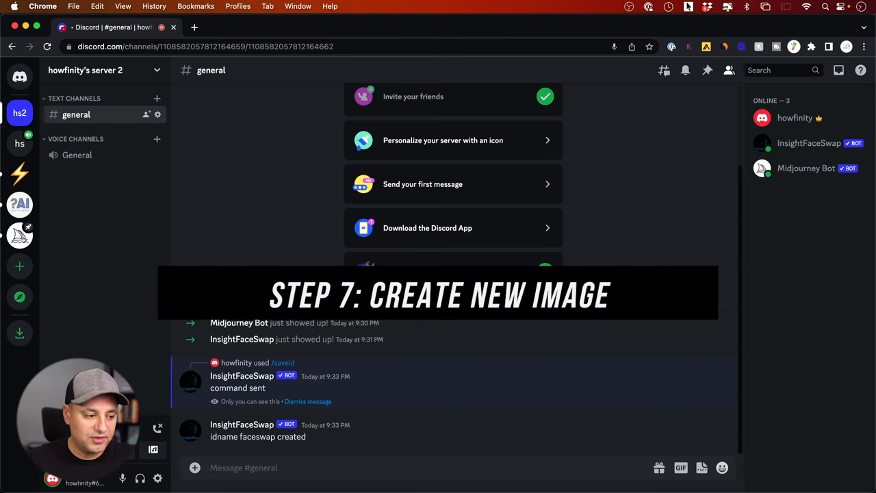
Send Midjourney /imagine prompt 'cyberpunk, male, close up portrait, looking at camera, ultra realistic, 4k'.
text(/ima)
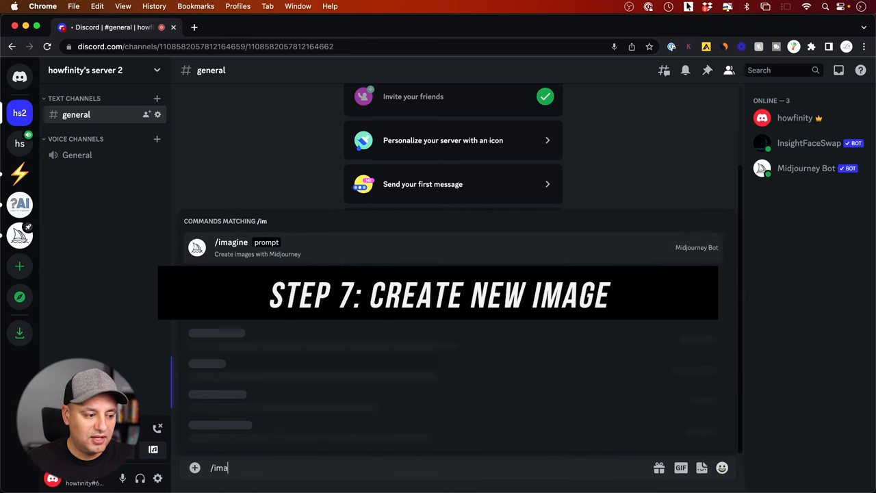
click(258, 246)
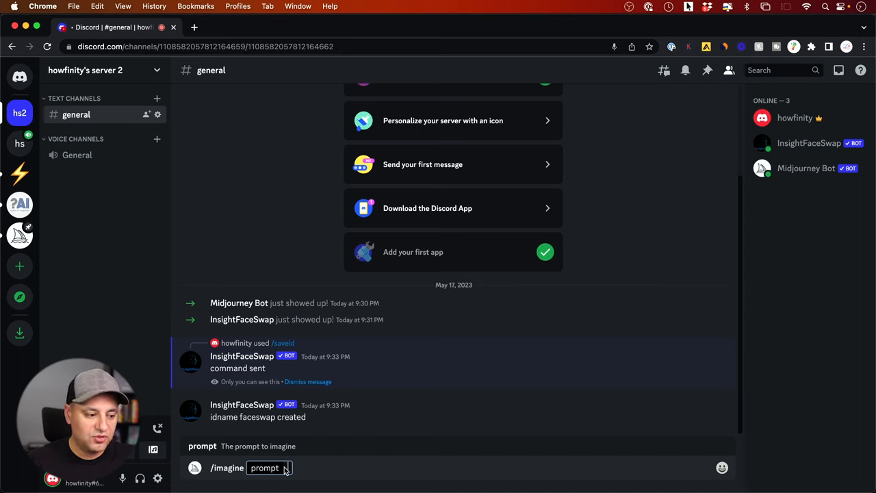
text(cyberpunk)
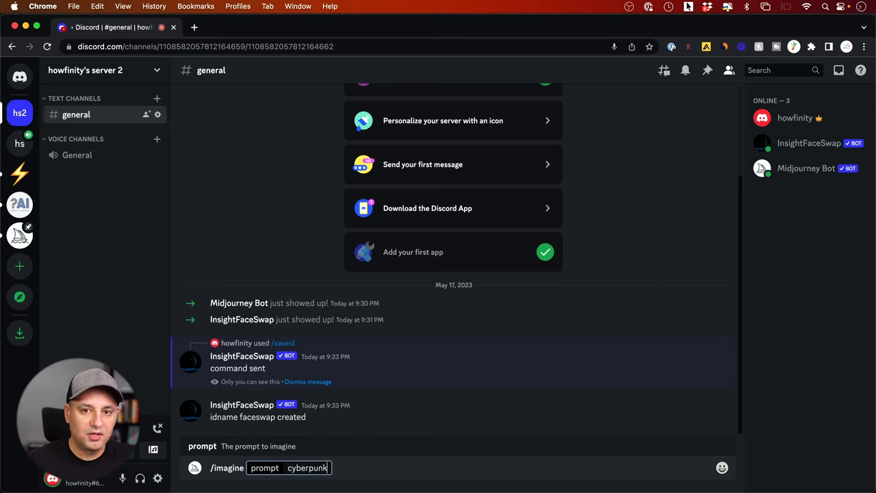
text(,)
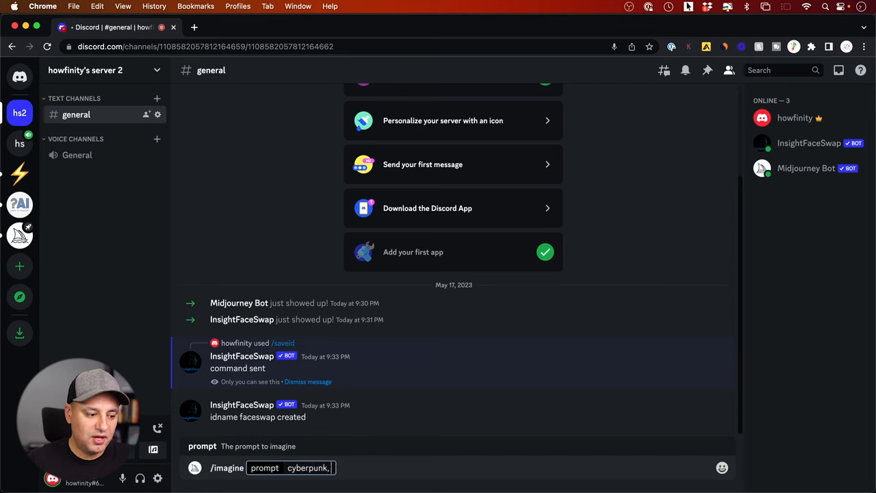
text(male,)
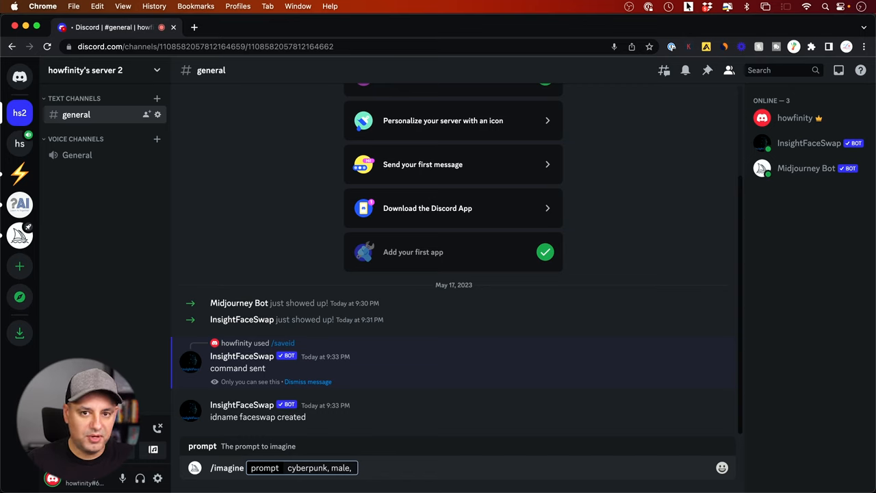
text(close up)
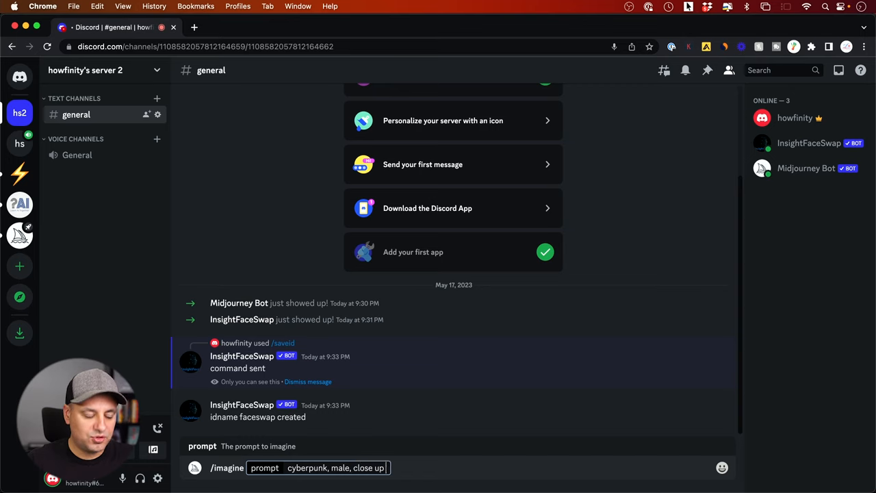
text(portait, looking at camera,)
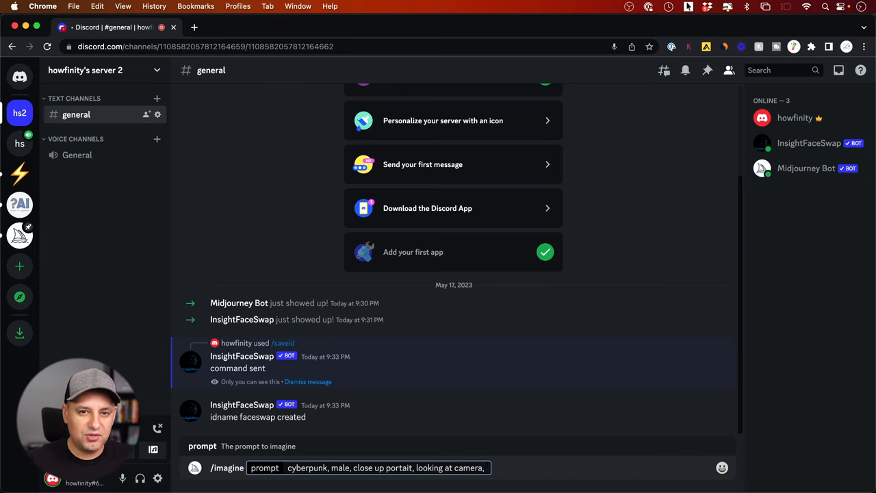
text(ultra realistic,)
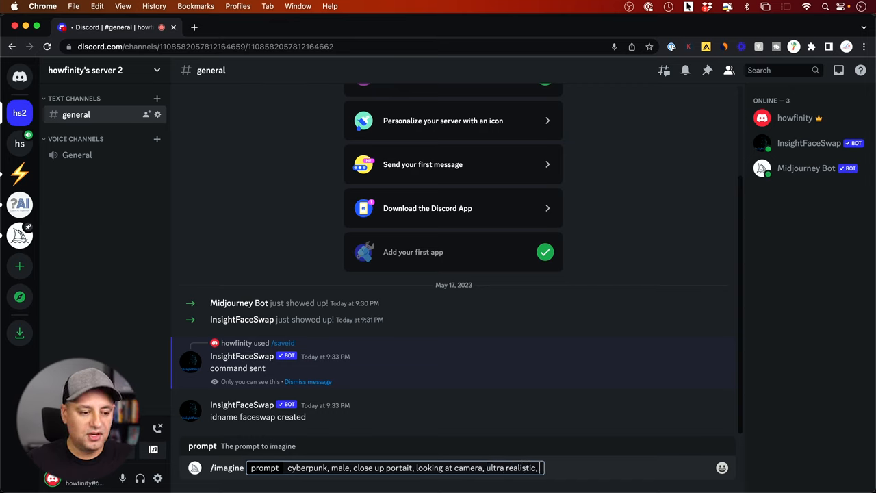
text(4k)
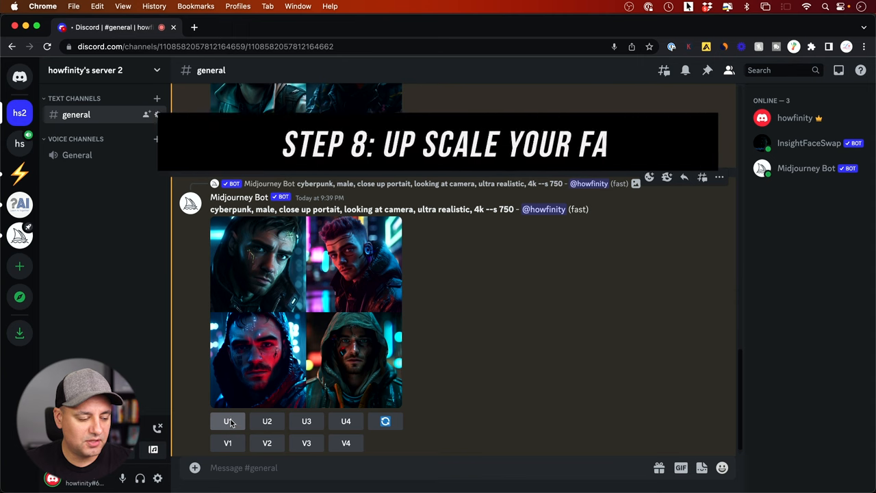
Upscale the first portrait of the grid with U1 and view the upscaled results.
click(228, 421)
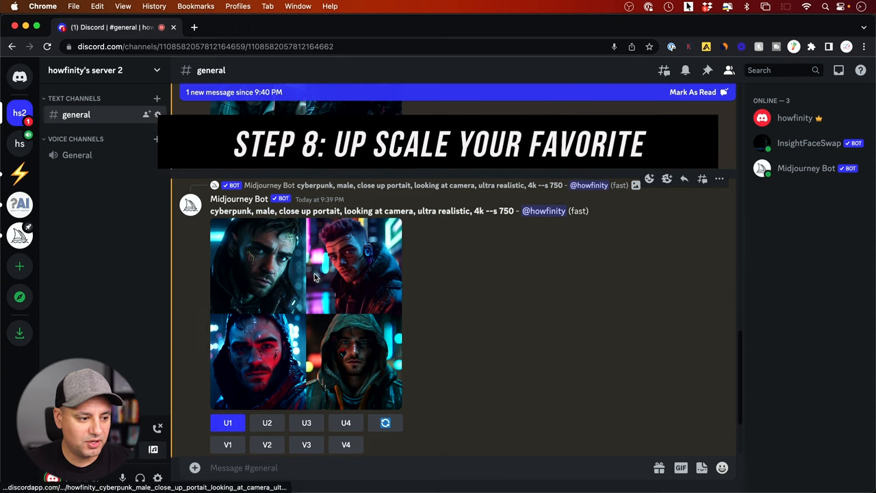
mouse_move(318, 404)
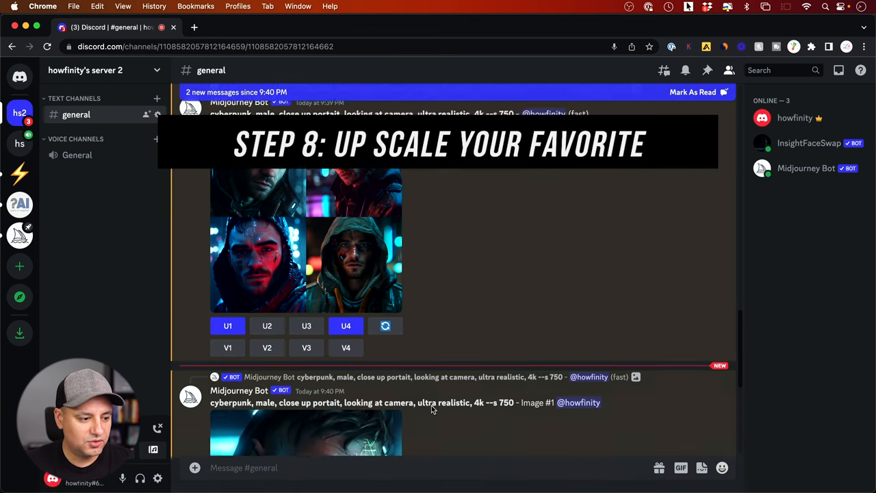
scroll(down, 3)
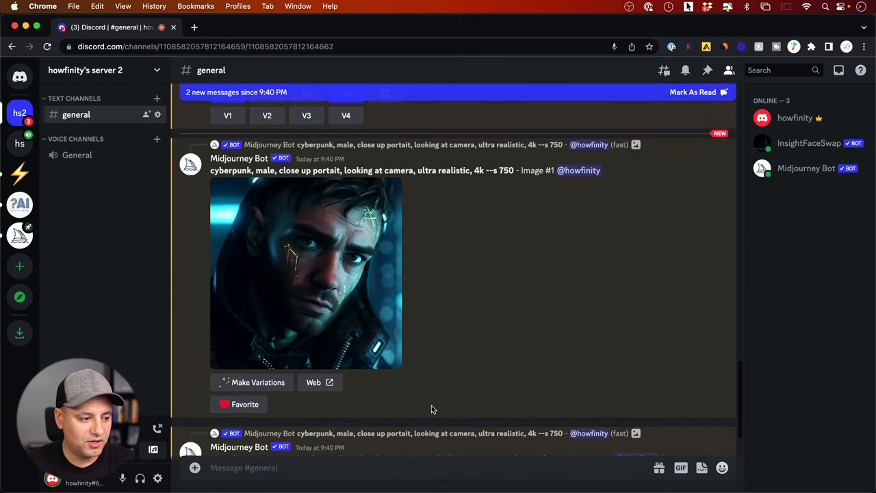
scroll(down, 3)
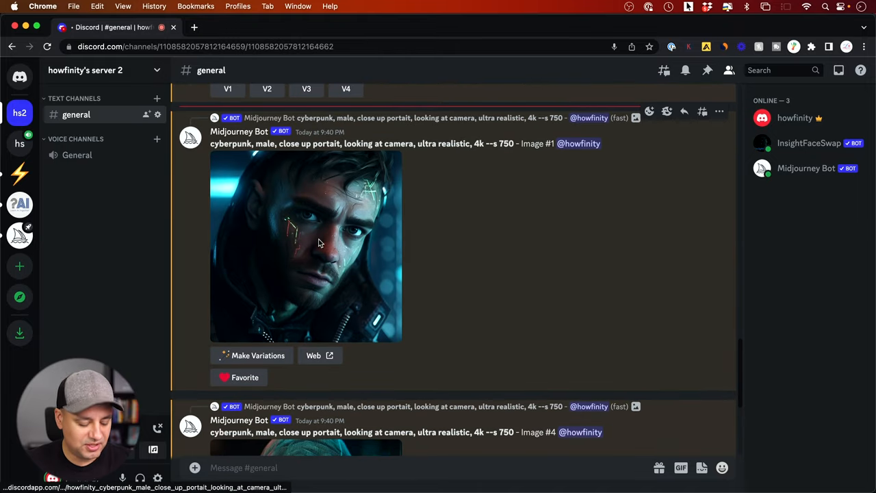
Run Apps > INSwapper on the upscaled portrait message to start the face swap.
right_click(319, 243)
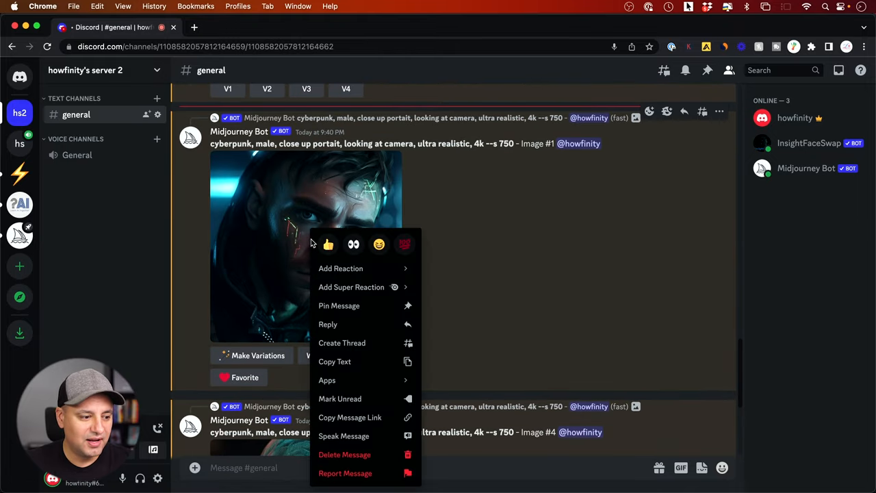
mouse_move(352, 379)
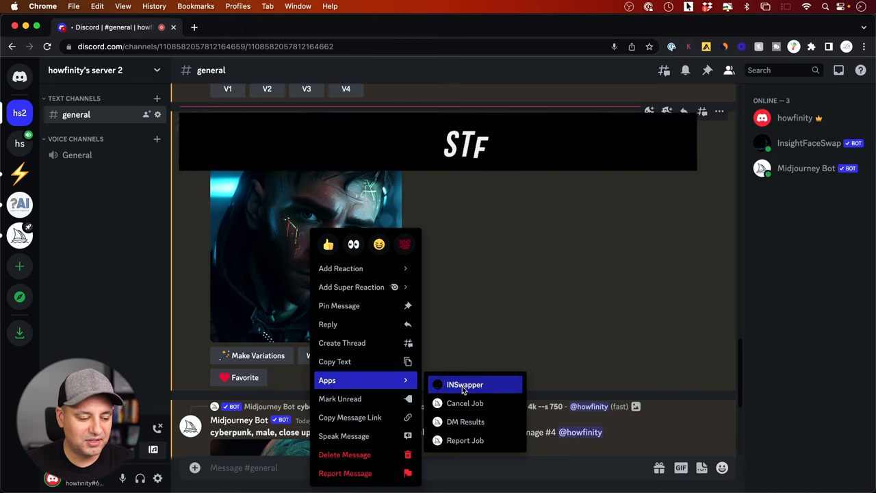
click(465, 384)
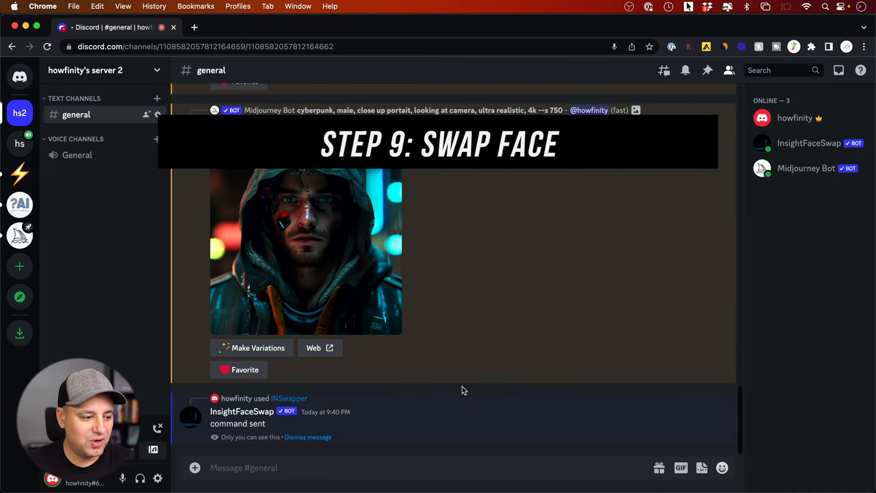
mouse_move(408, 406)
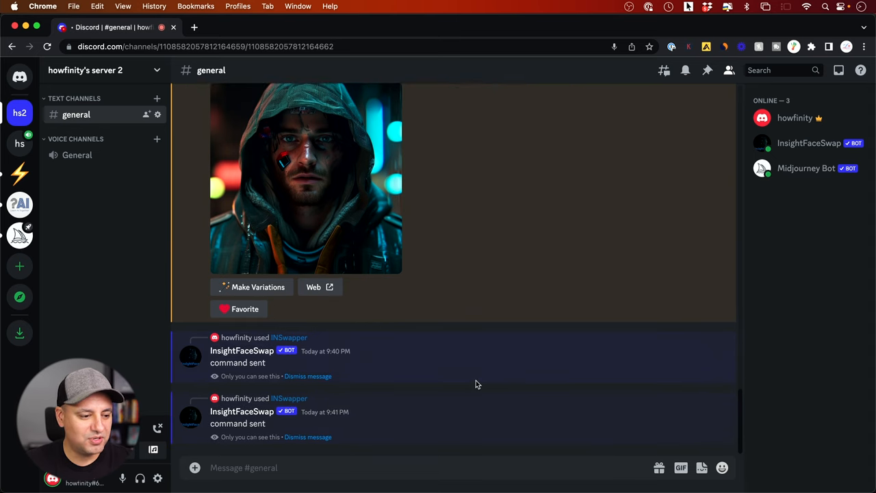
View the face-swapped hooded portrait full-size in the browser and save it to Downloads.
scroll(down, 3)
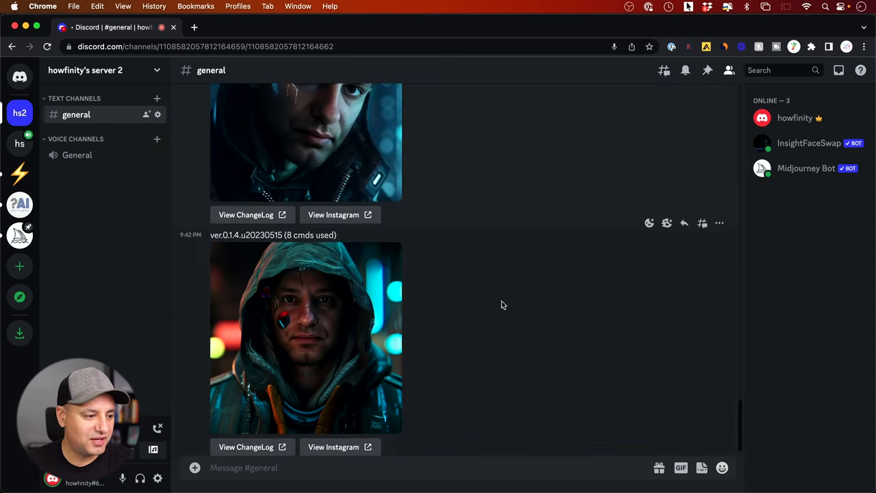
scroll(down, 3)
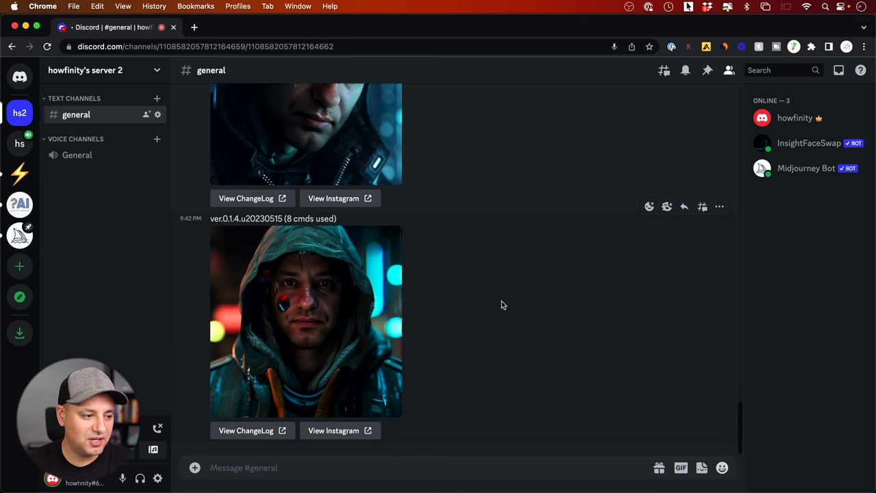
click(306, 322)
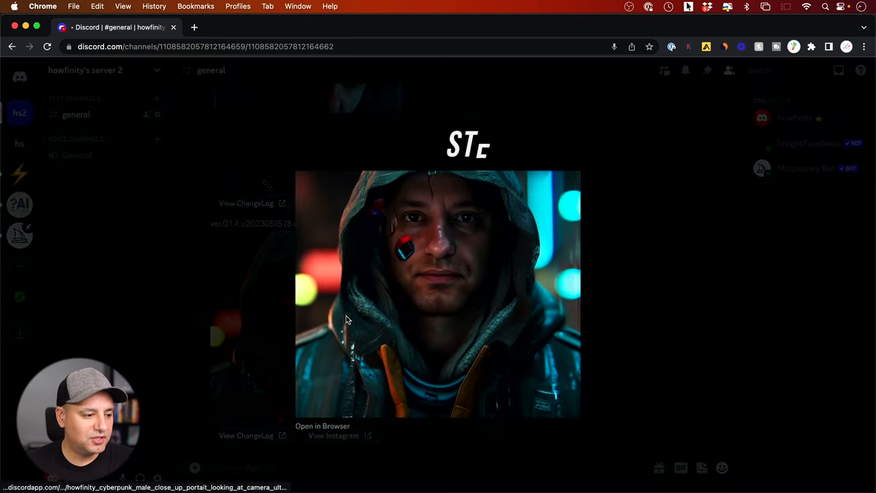
click(312, 427)
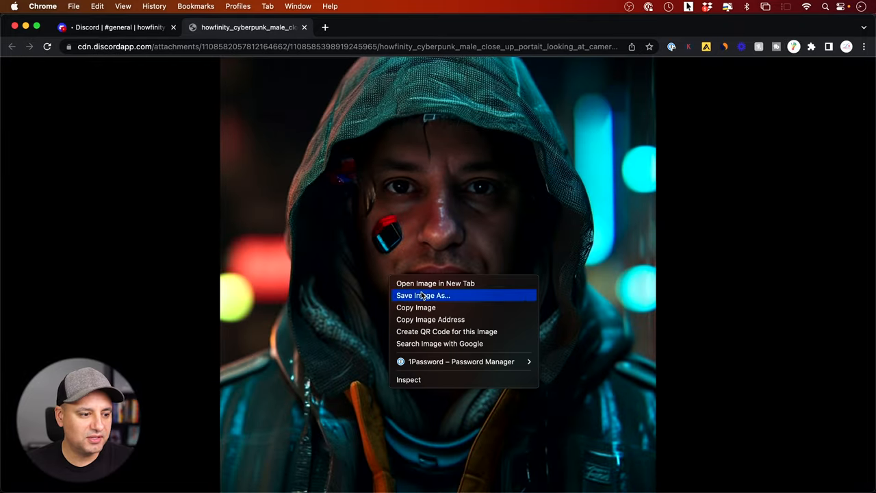
click(420, 295)
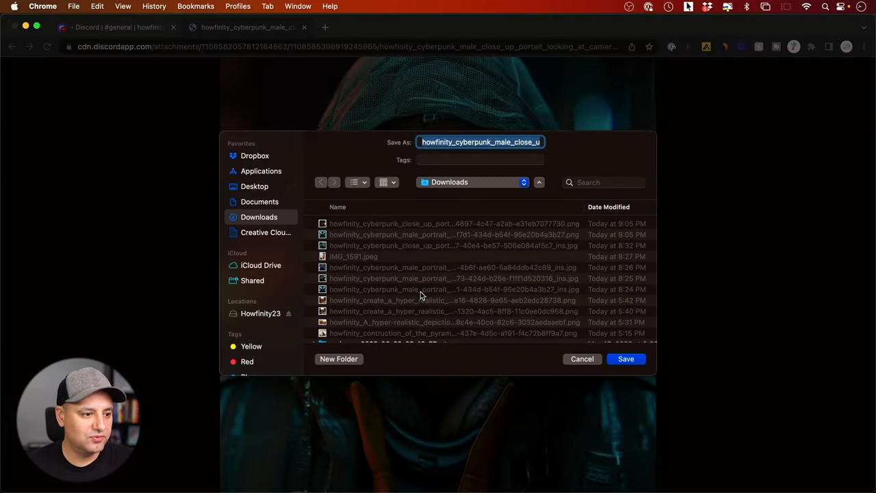
click(625, 359)
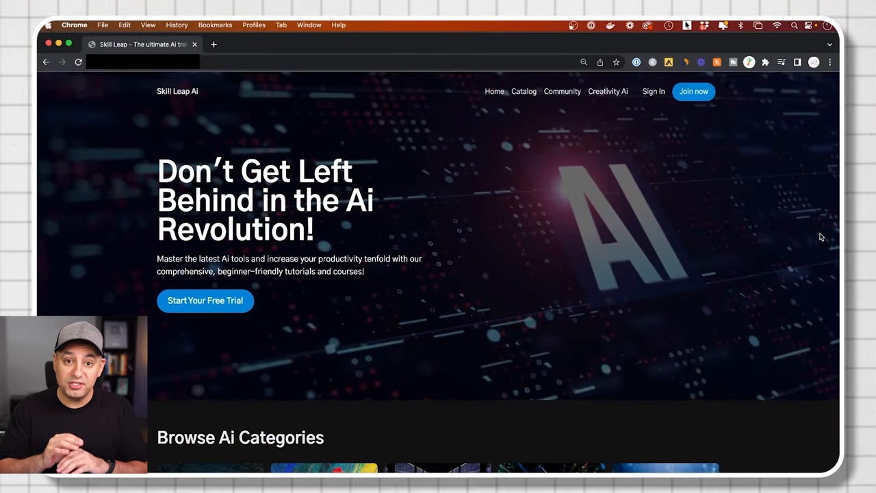
Scroll down the Skill Leap AI catalog through the General, Creativity and Marketing AI tutorial rows.
scroll(down, 3)
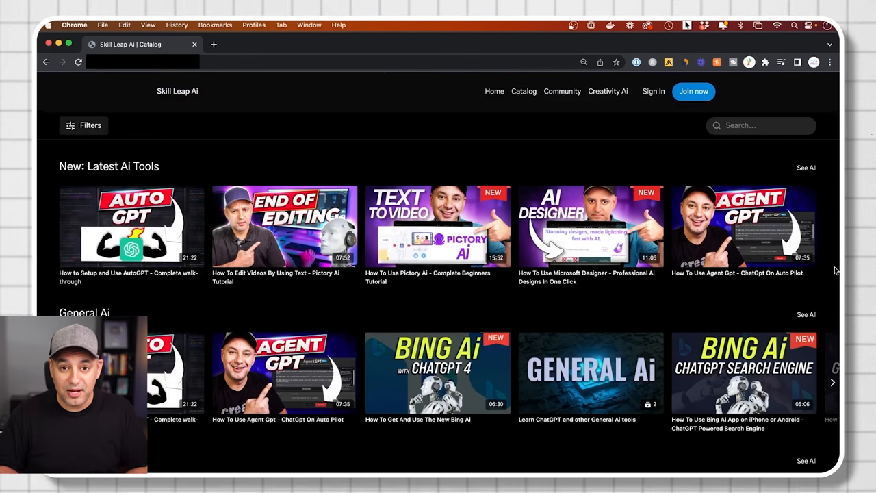
scroll(down, 3)
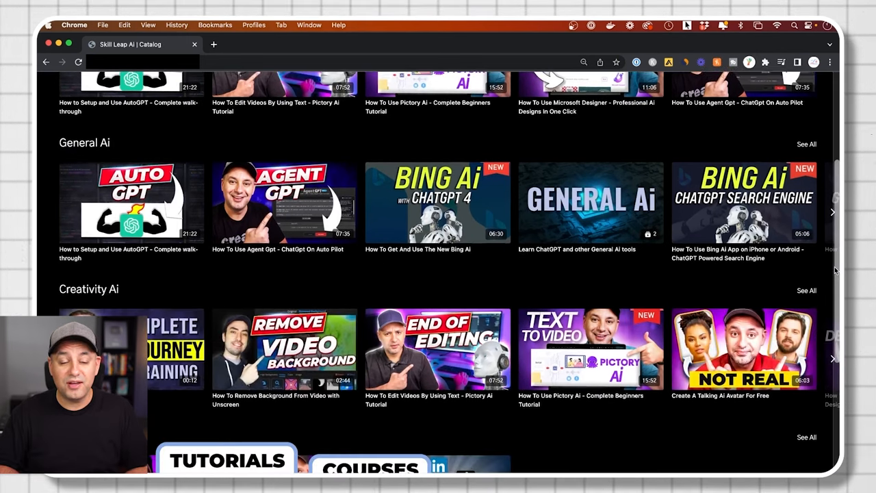
scroll(down, 3)
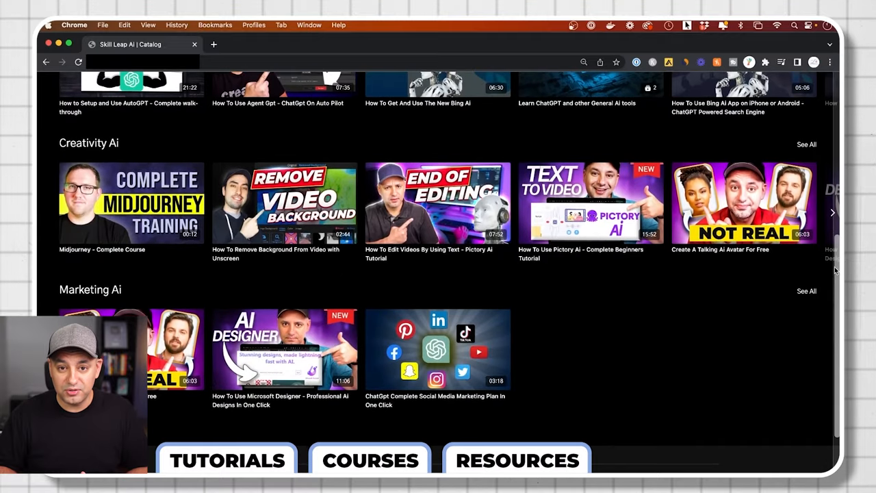